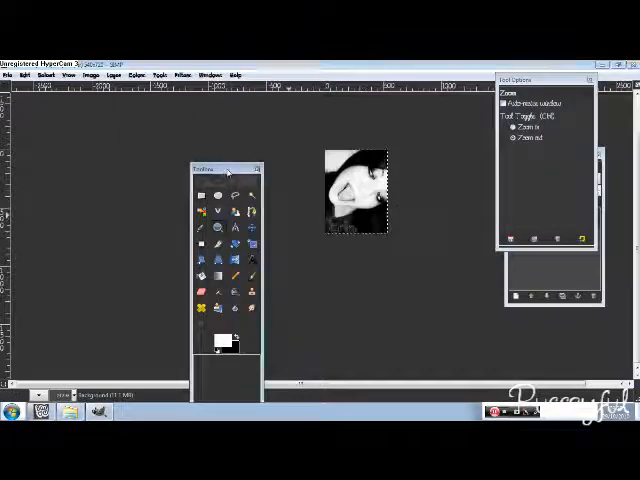
- Close the earlier small portrait photo, leaving the GIMP workspace empty
{"action": "left_click_drag", "start_coordinate": [224, 170], "coordinate": [116, 120]}
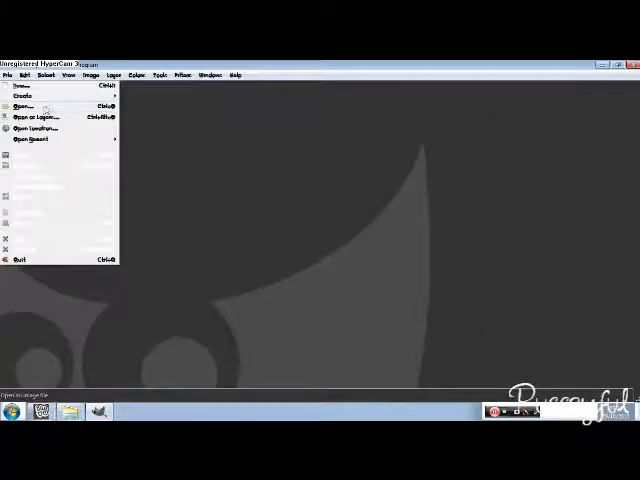
- Open the larger black-and-white photo of the girl from the file chooser
{"action": "left_click", "coordinate": [22, 104]}
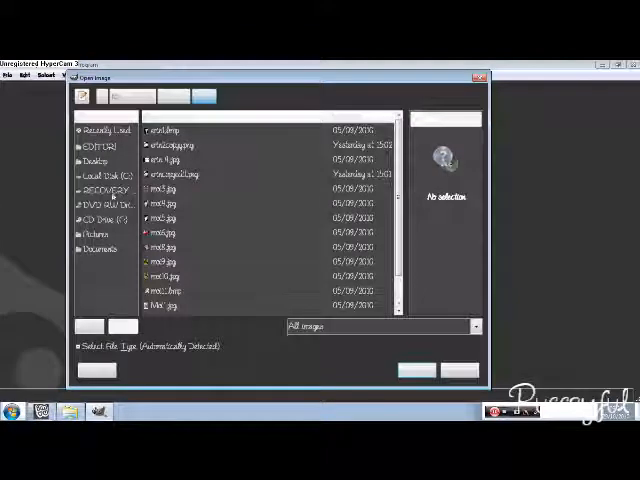
{"action": "left_click", "coordinate": [98, 232]}
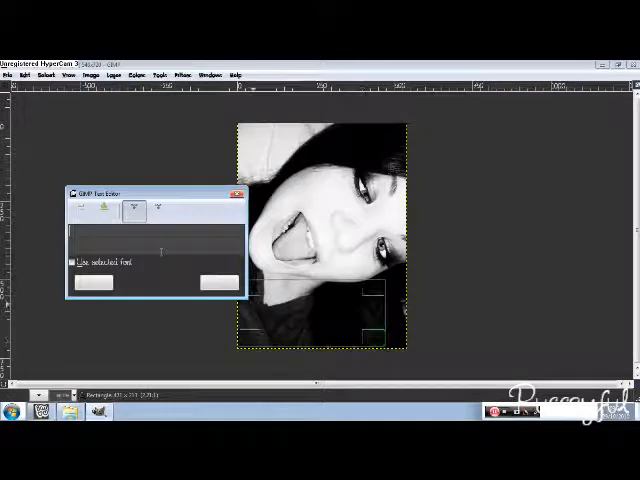
- Add the text 'Erin' with the Text tool across the lower left of the photo
{"action": "type", "text": "Erin"}
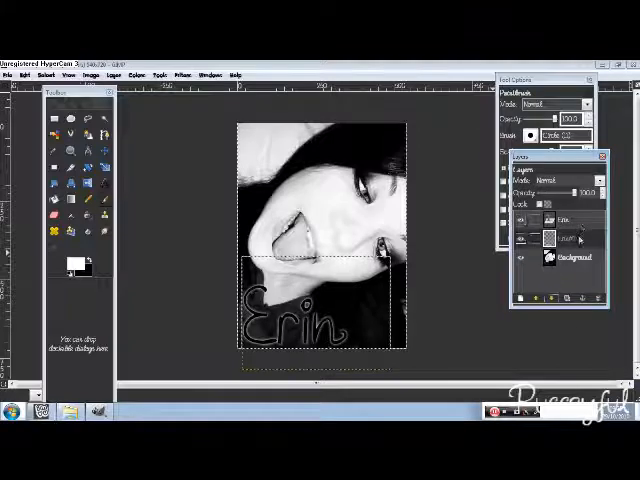
{"action": "left_click", "coordinate": [560, 240]}
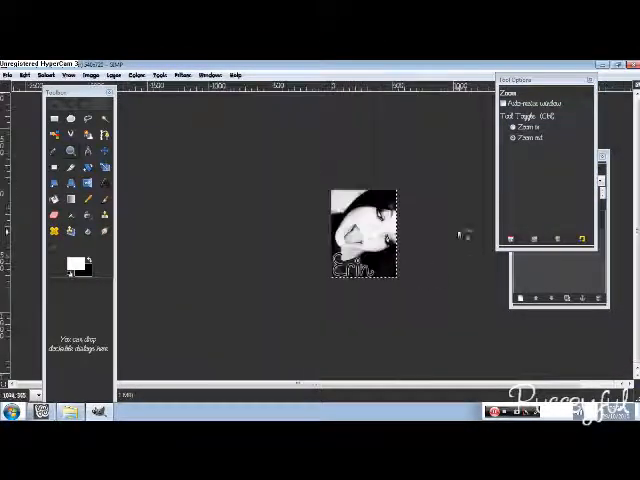
- Zoom far into the photo and paint a black stroke along the curved edge
{"action": "left_click", "coordinate": [512, 138]}
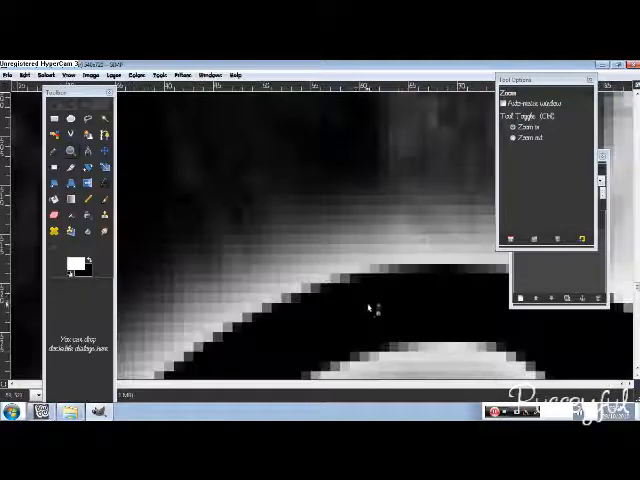
{"action": "left_click", "coordinate": [512, 140]}
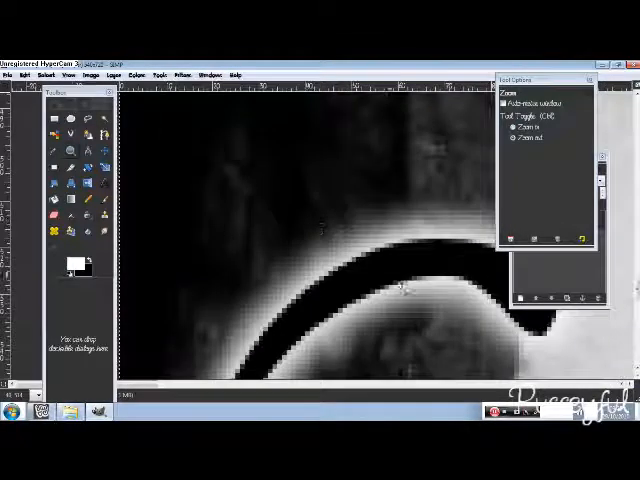